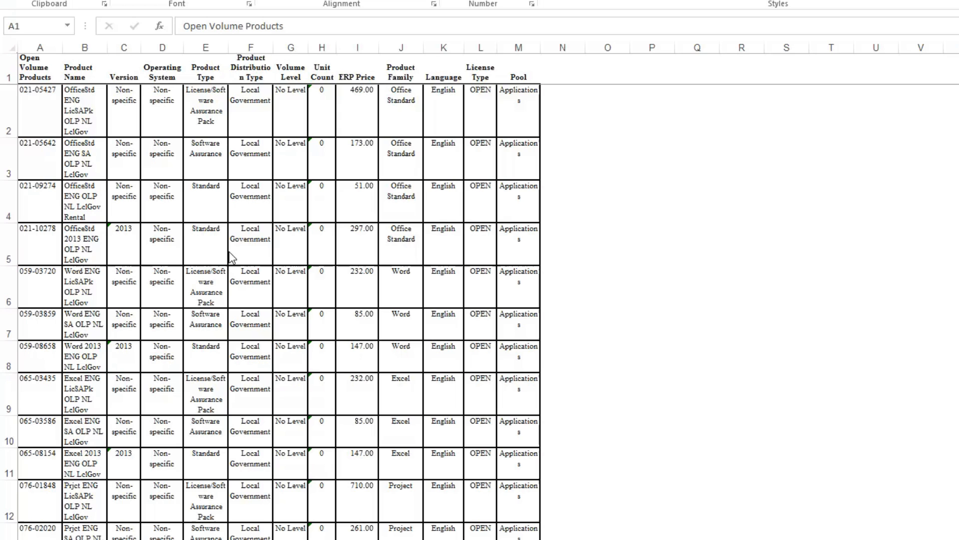
pyautogui.moveTo(553, 116)
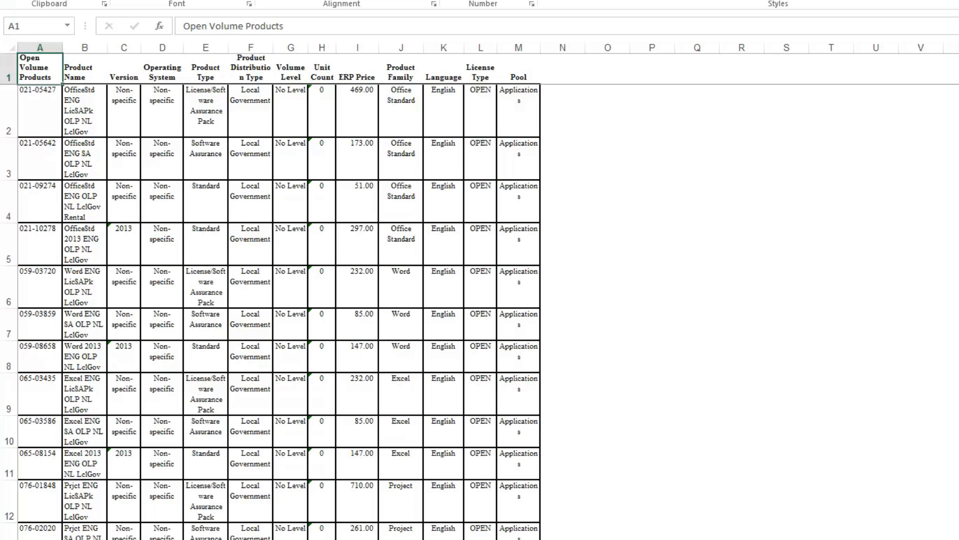
# - Sort the price list A to Z by Product Name so Access products come first
pyautogui.scroll(-3)
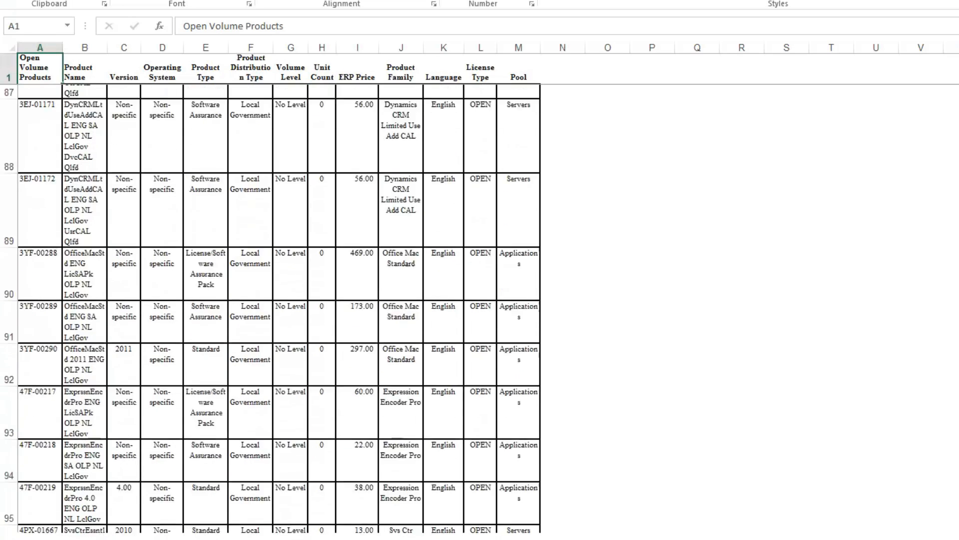
pyautogui.scroll(-3)
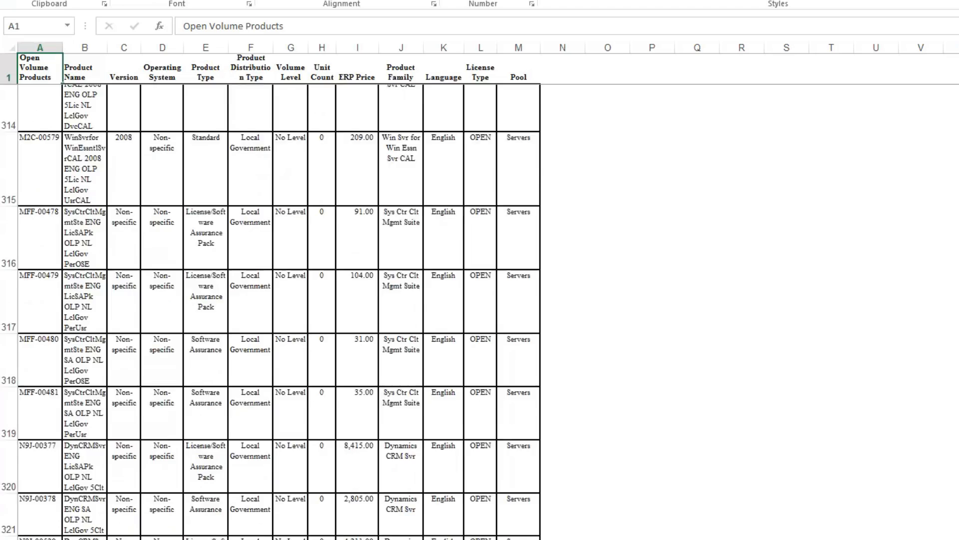
pyautogui.scroll(-3)
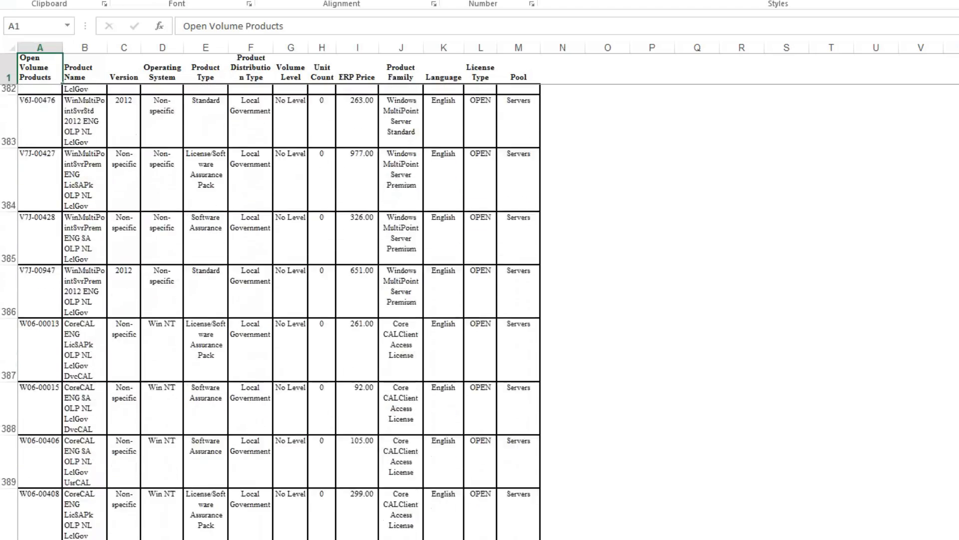
pyautogui.scroll(3)
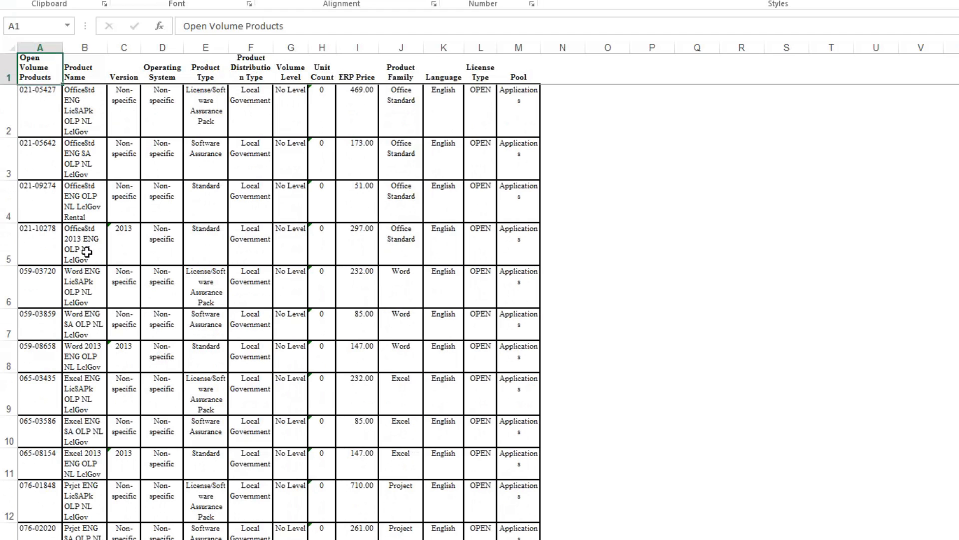
pyautogui.moveTo(210, 268)
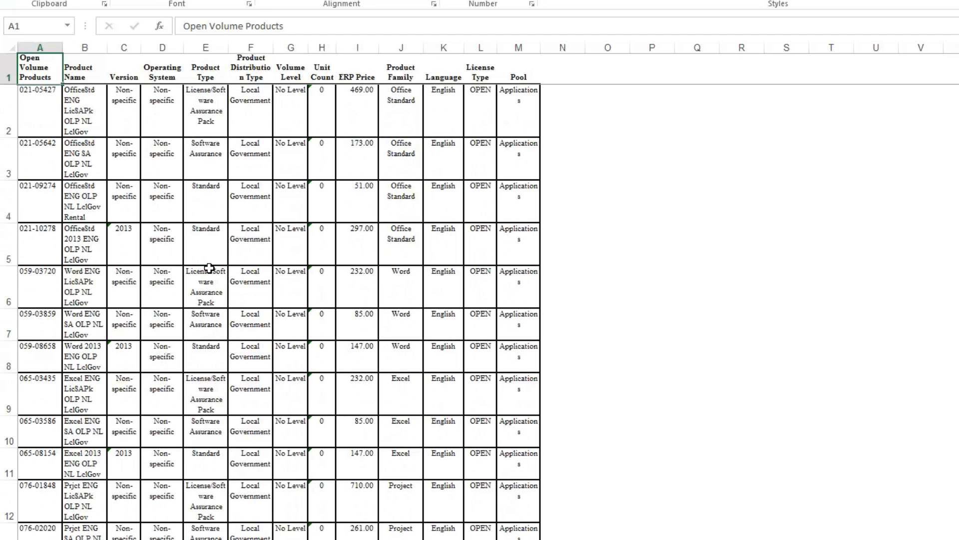
pyautogui.moveTo(472, 196)
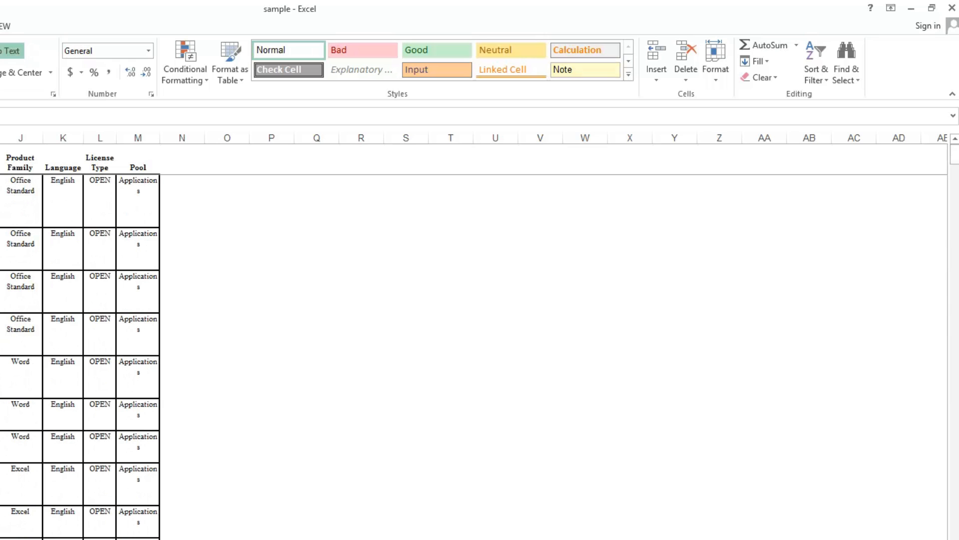
pyautogui.moveTo(428, 232)
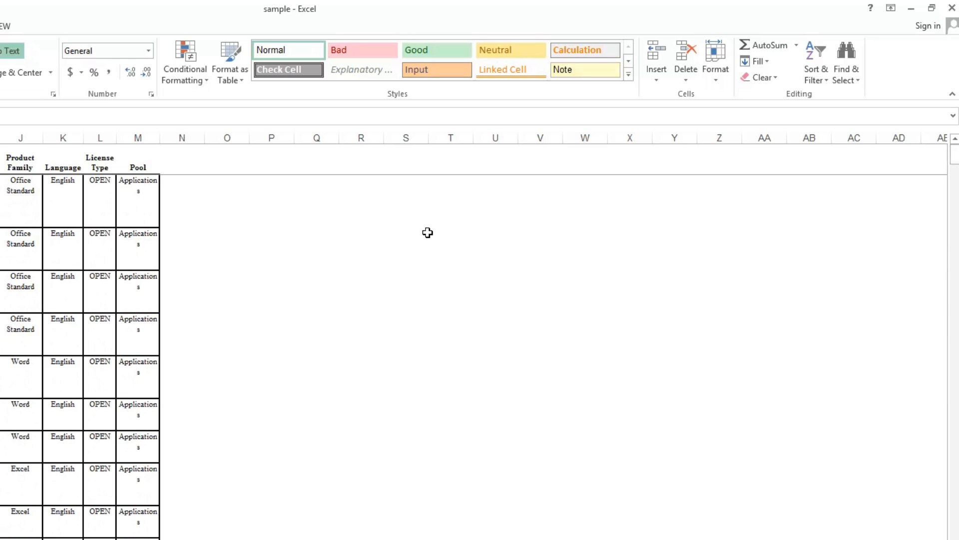
pyautogui.moveTo(817, 56)
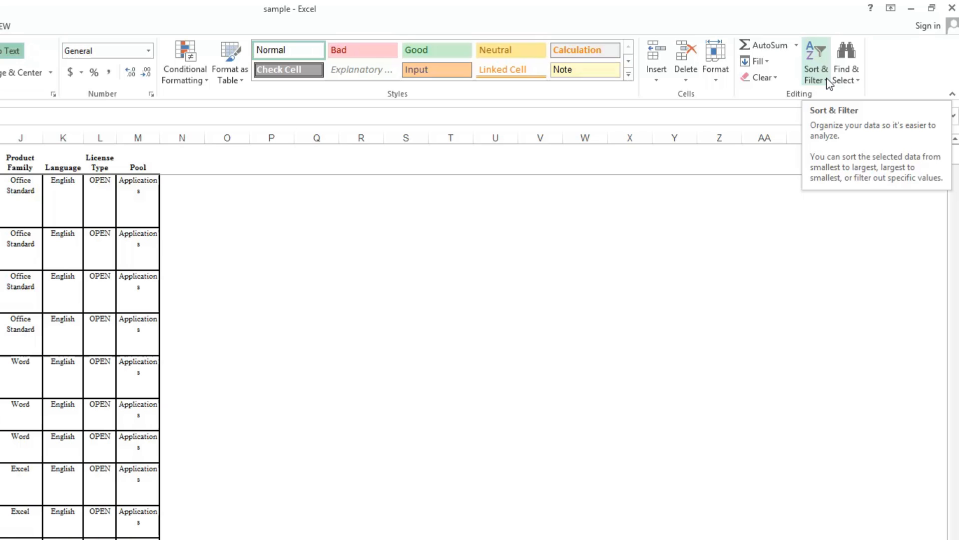
pyautogui.click(816, 55)
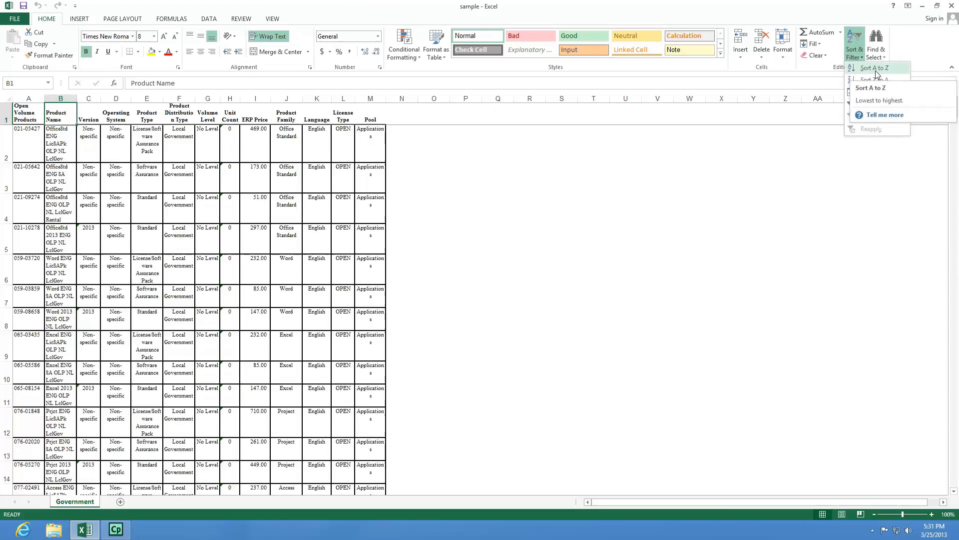
pyautogui.click(873, 68)
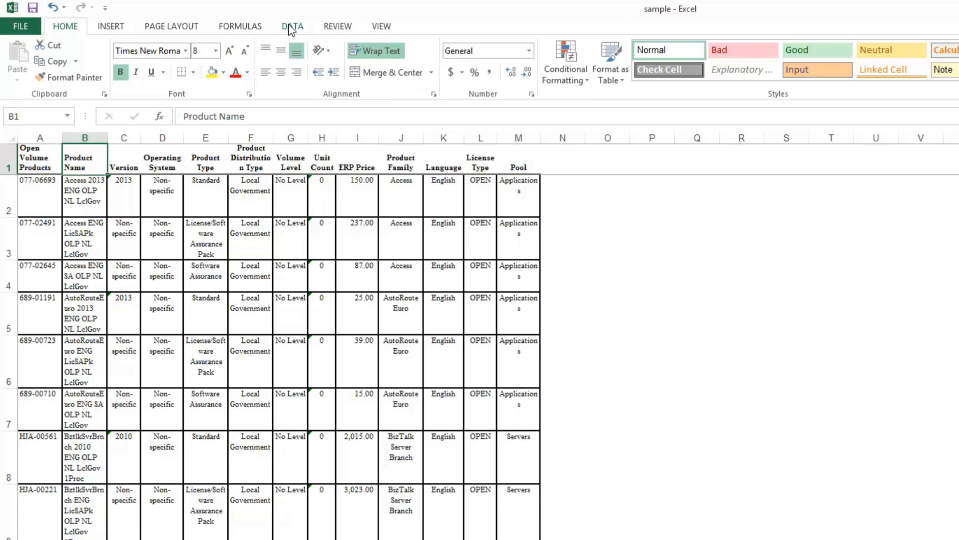
# - Start a custom sort with Product Family A to Z as the main level
pyautogui.click(292, 26)
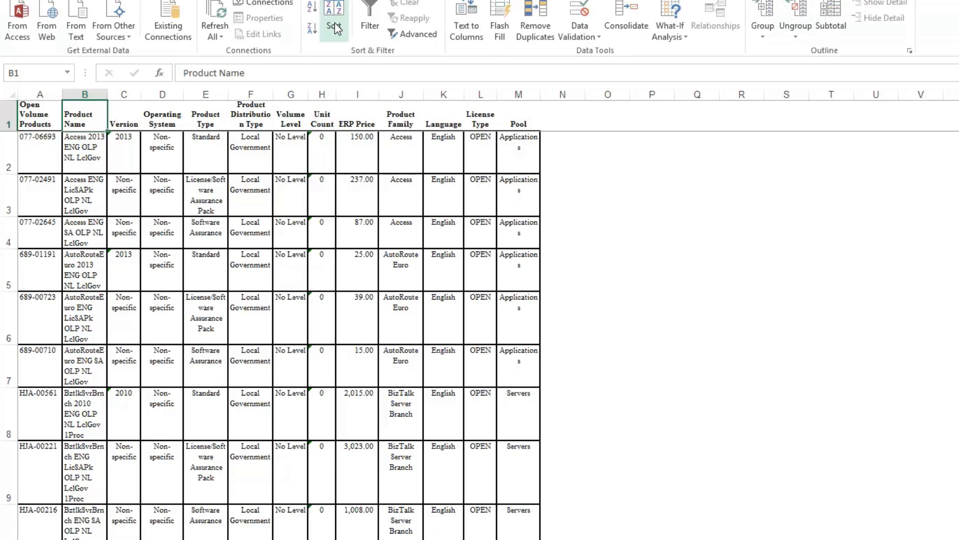
pyautogui.click(330, 15)
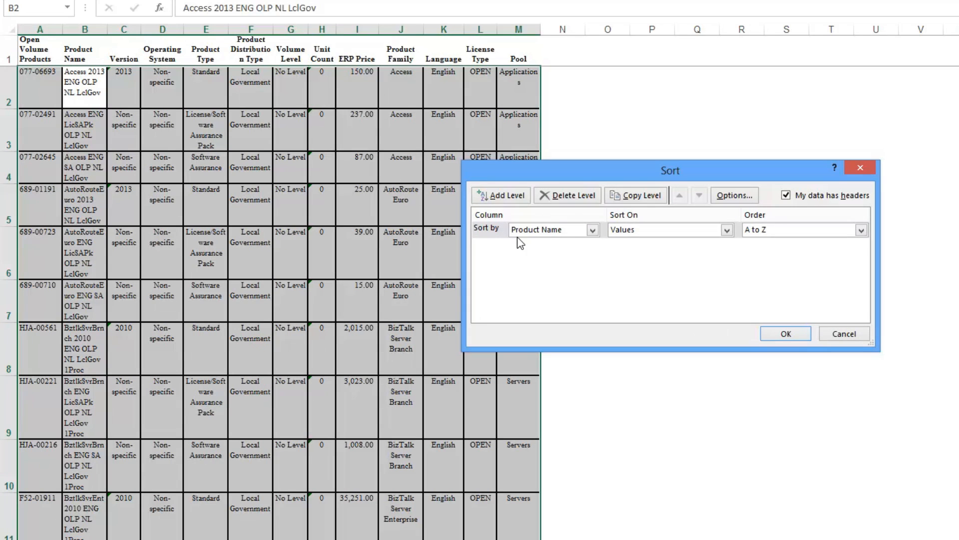
pyautogui.moveTo(668, 260)
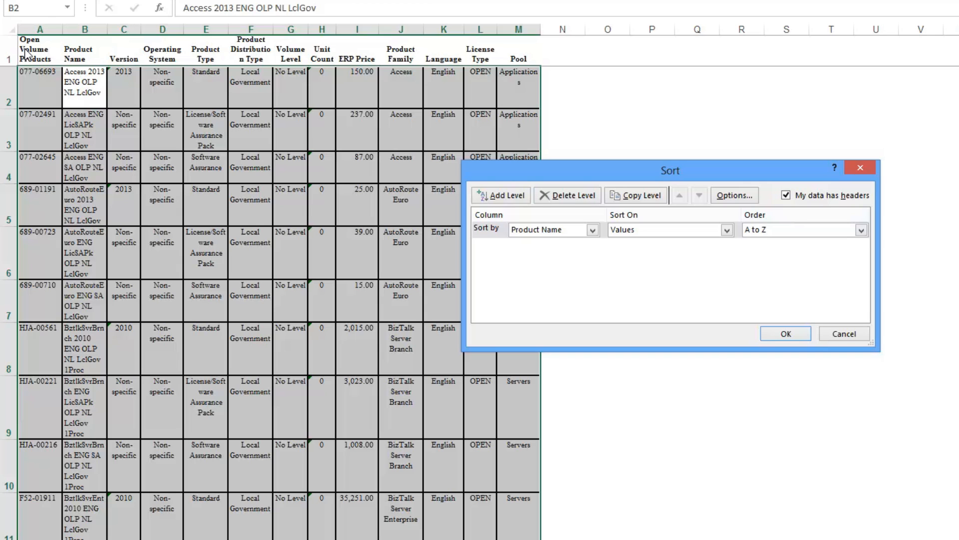
pyautogui.moveTo(801, 217)
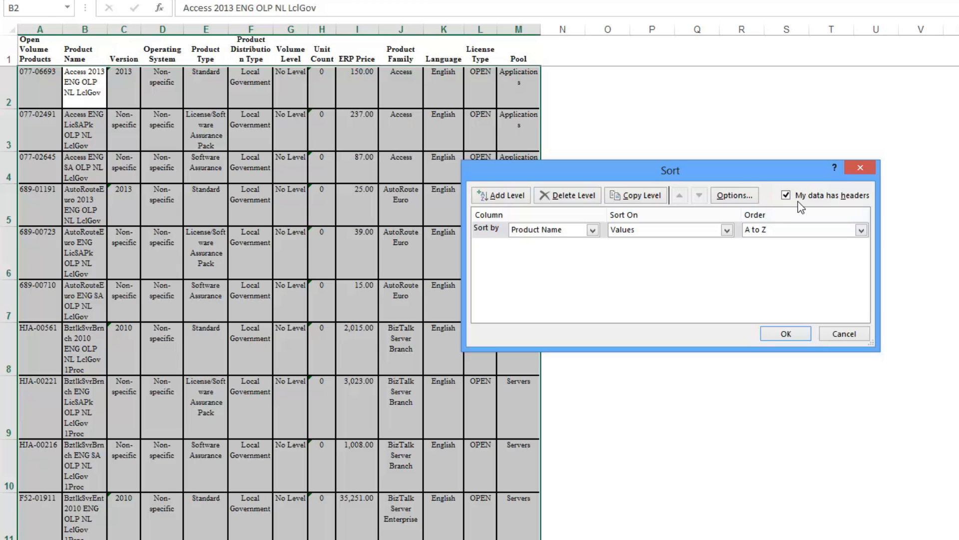
pyautogui.moveTo(358, 73)
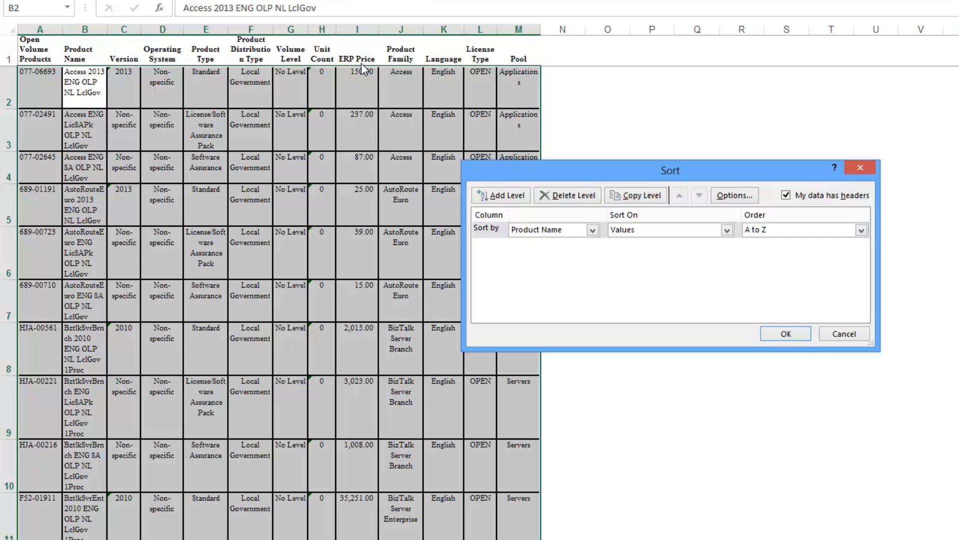
pyautogui.click(591, 230)
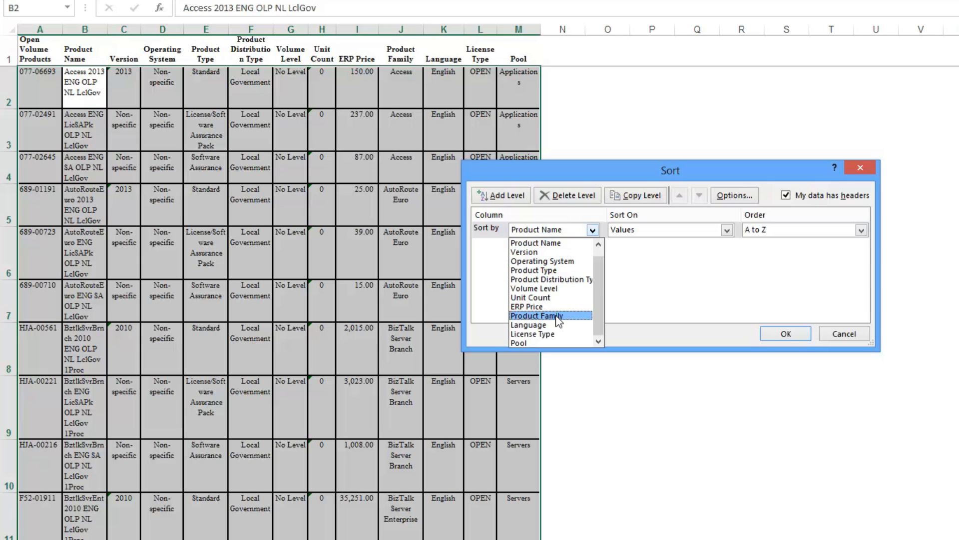
pyautogui.click(538, 315)
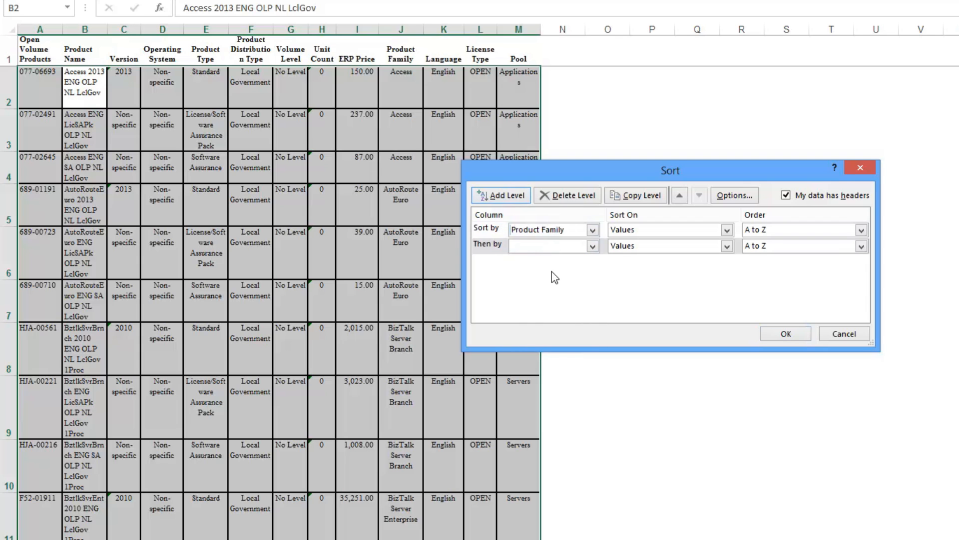
# - Add ERP Price smallest to largest as the second level and apply the sort
pyautogui.click(591, 246)
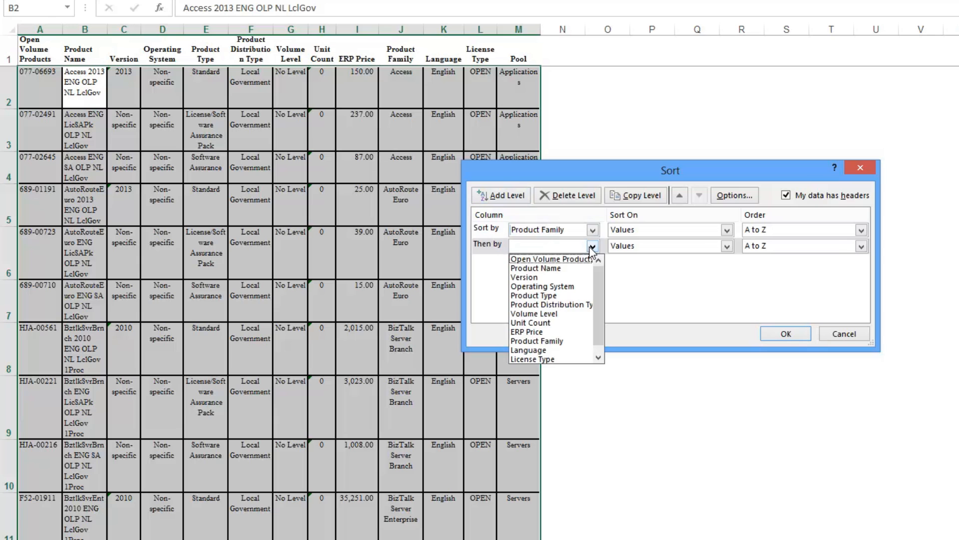
pyautogui.moveTo(557, 332)
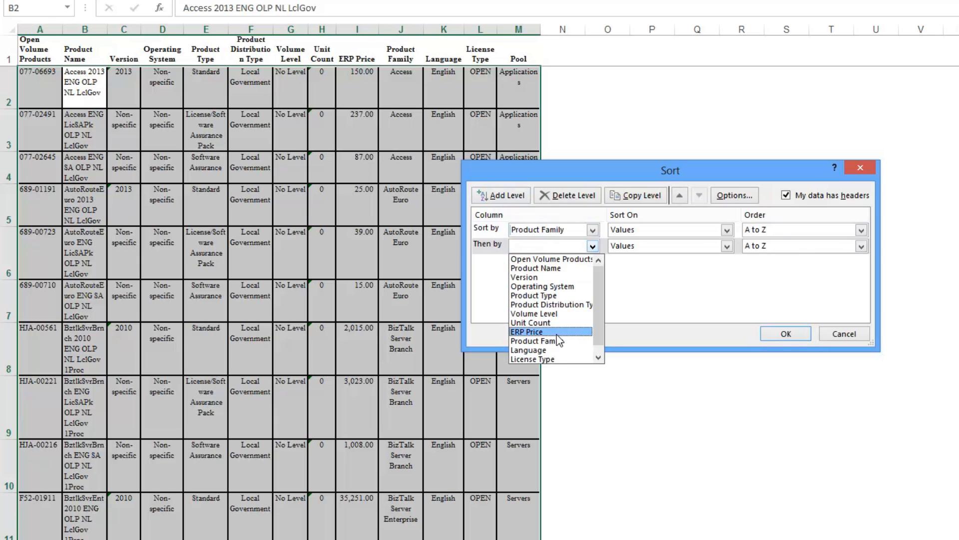
pyautogui.click(526, 331)
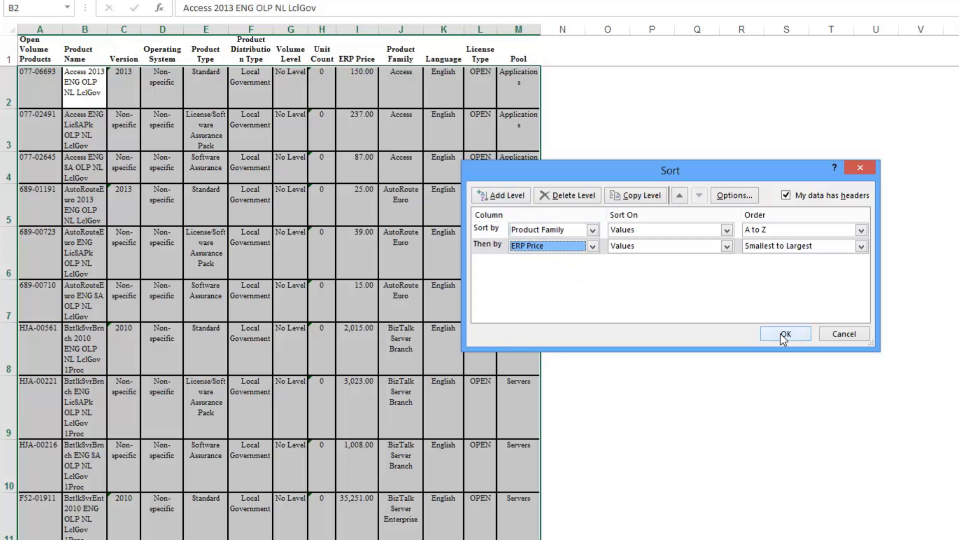
pyautogui.click(786, 334)
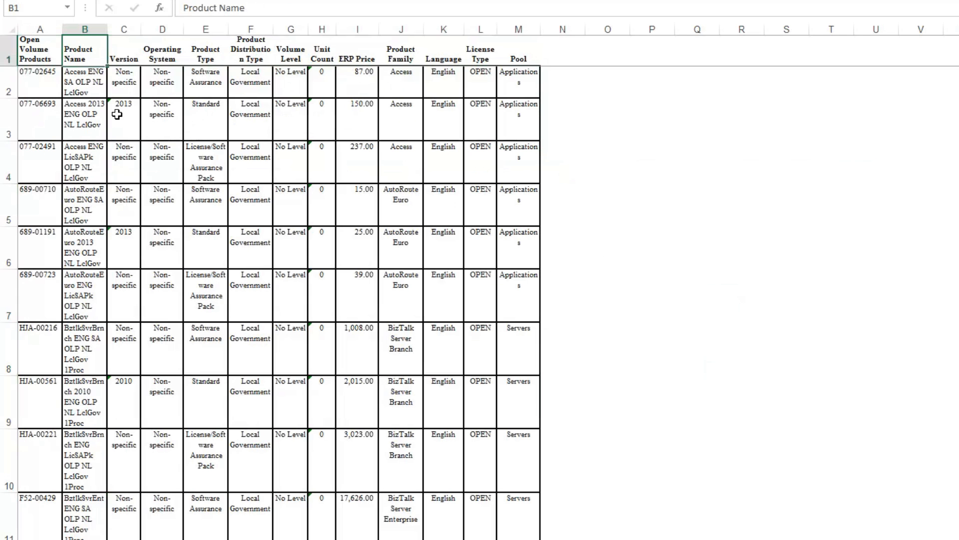
pyautogui.moveTo(392, 152)
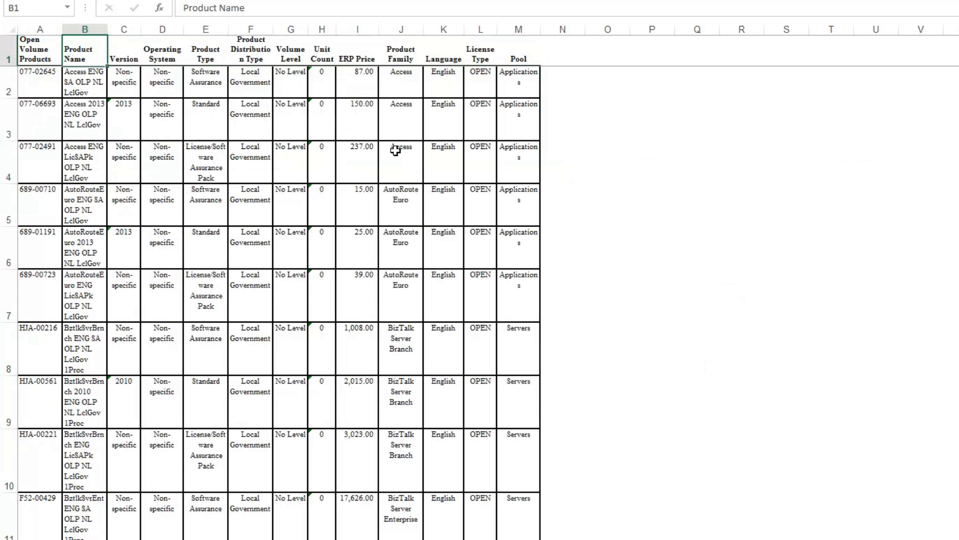
pyautogui.moveTo(398, 203)
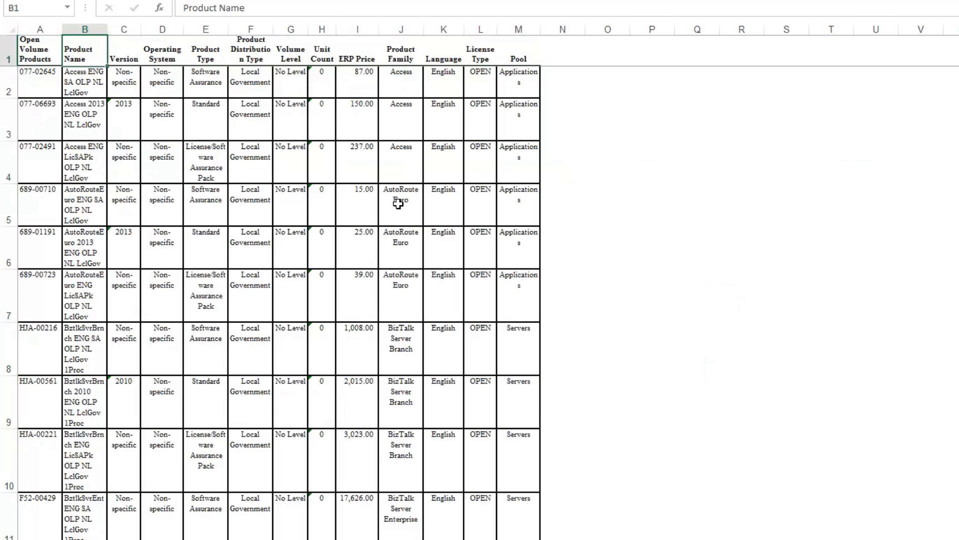
pyautogui.moveTo(353, 130)
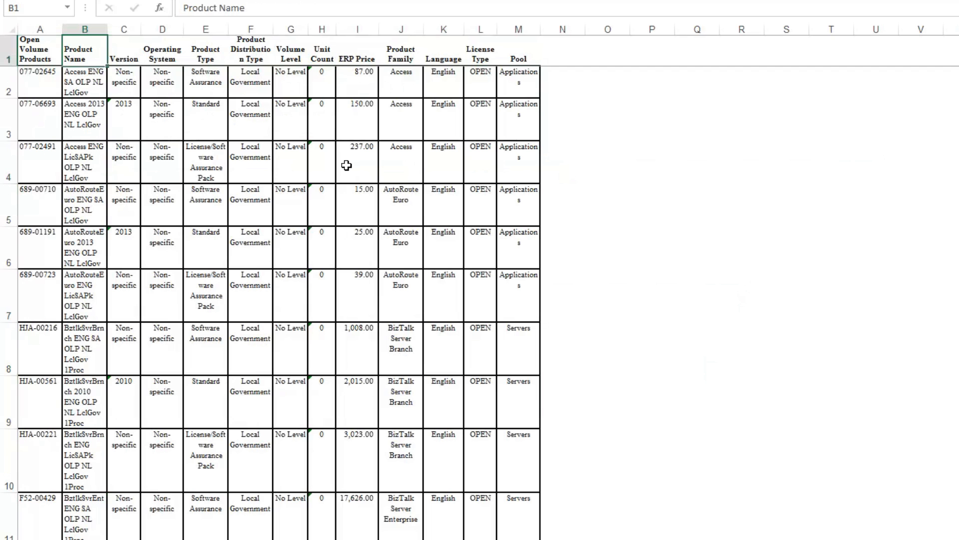
pyautogui.moveTo(336, 156)
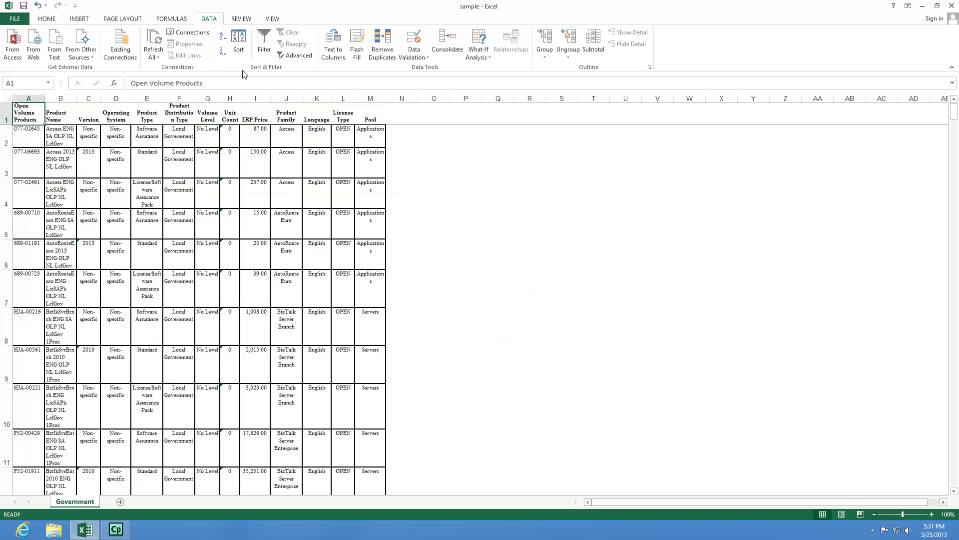
pyautogui.click(48, 18)
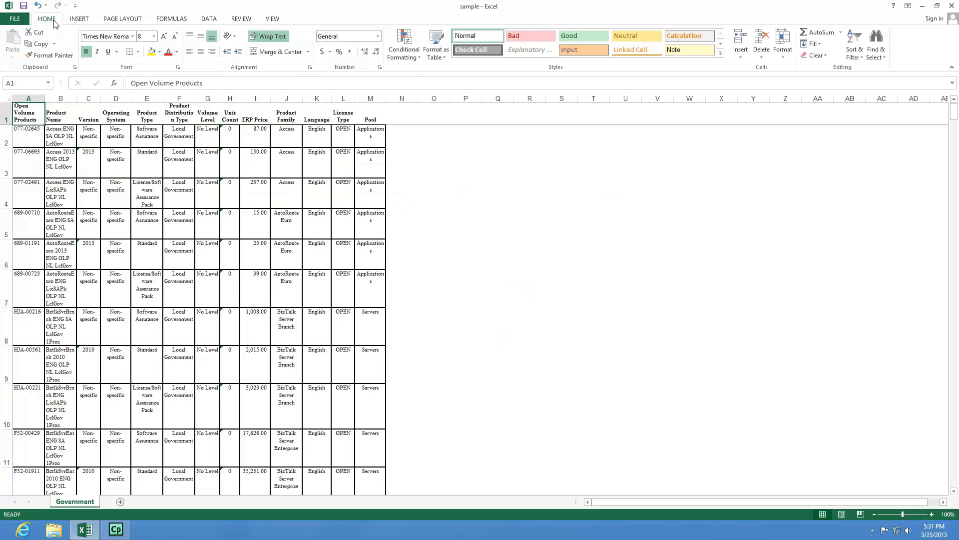
pyautogui.click(853, 42)
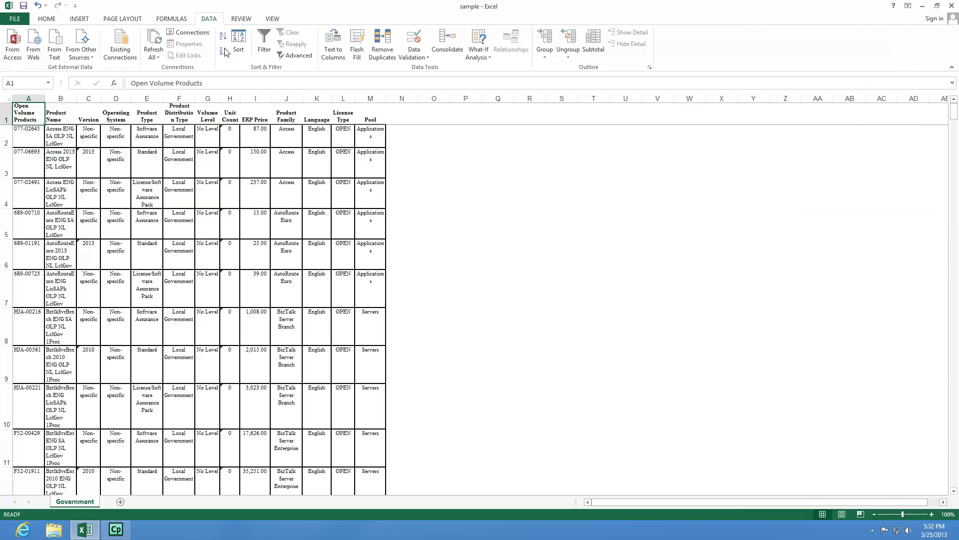
pyautogui.moveTo(264, 41)
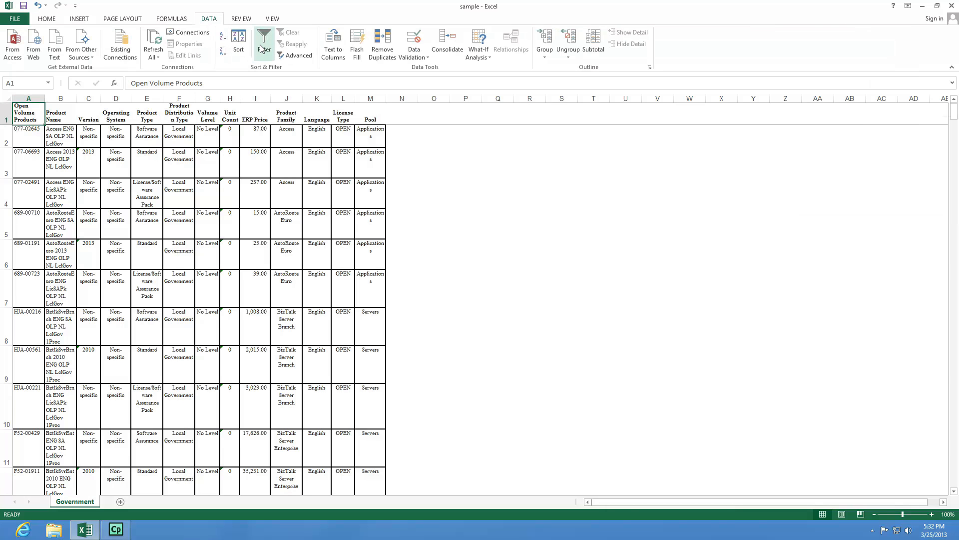
# - Turn on header filter arrows and filter Product Family to the four BizTalk families
pyautogui.click(262, 50)
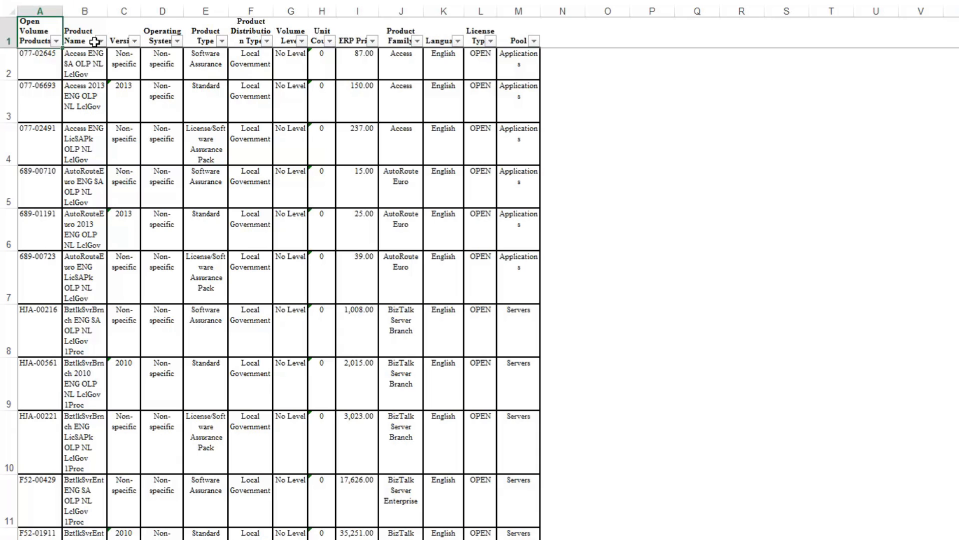
pyautogui.moveTo(517, 40)
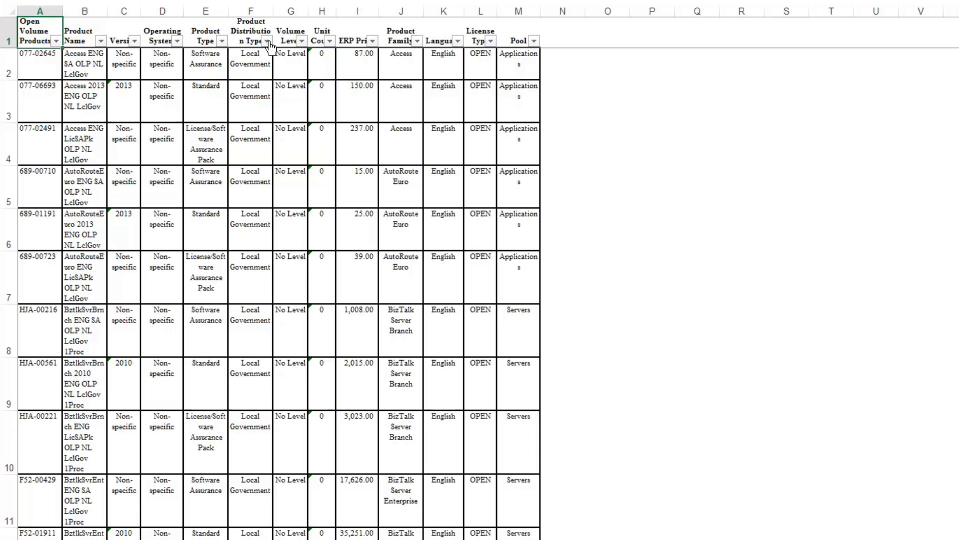
pyautogui.moveTo(268, 42)
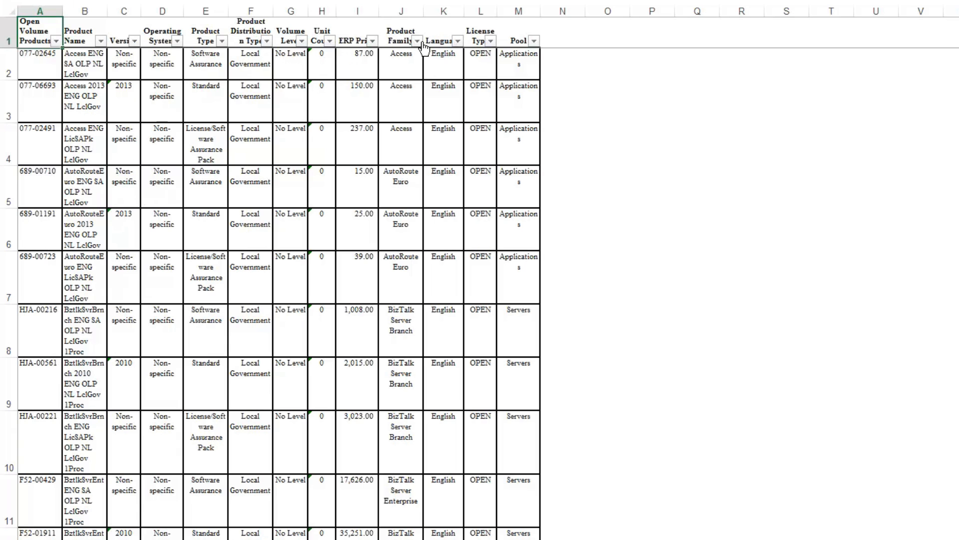
pyautogui.click(418, 40)
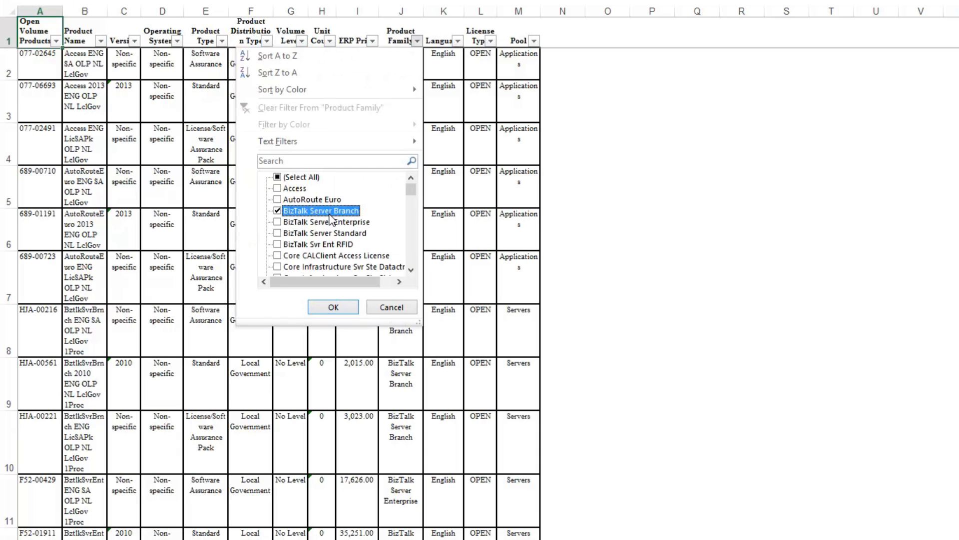
pyautogui.click(277, 244)
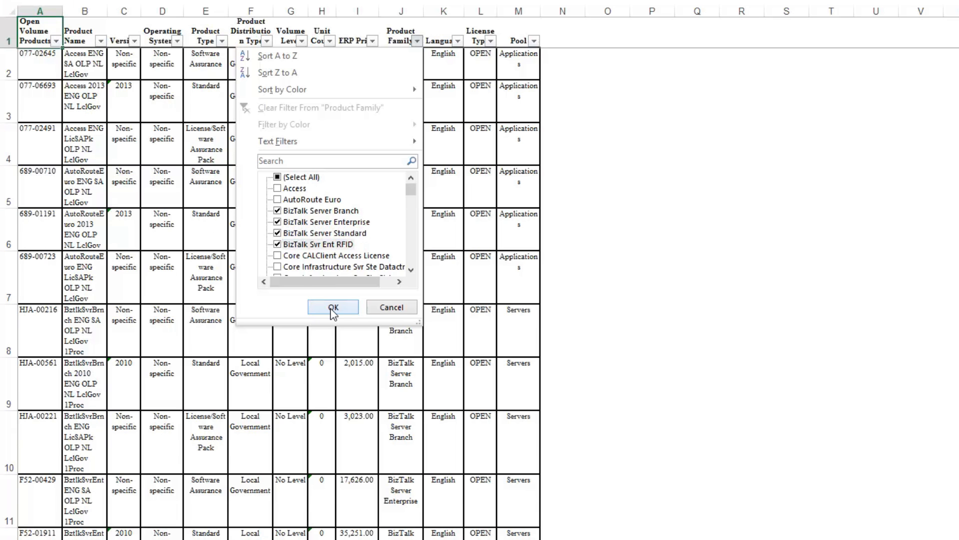
pyautogui.click(333, 307)
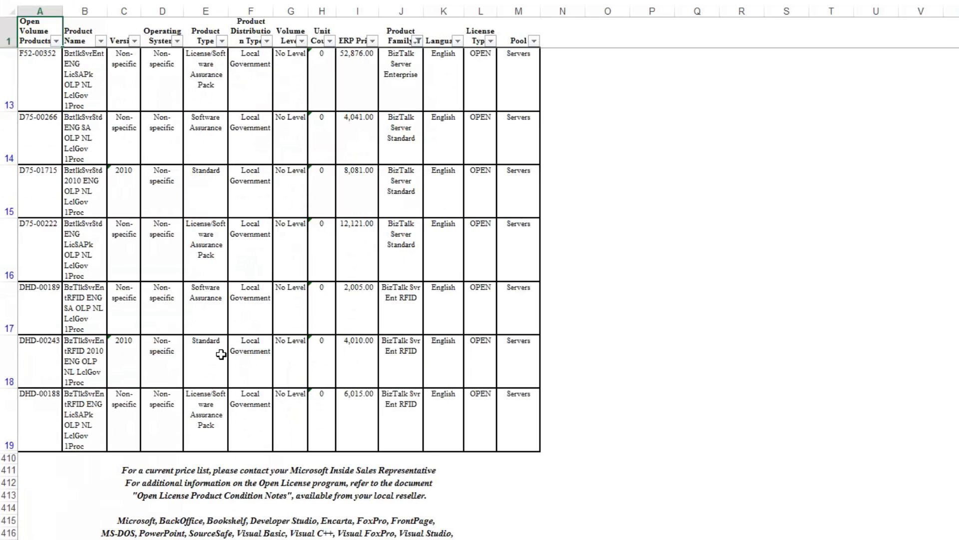
# - Filter Product Type to License/Software Assurance Pack, leaving four BizTalk rows
pyautogui.scroll(3)
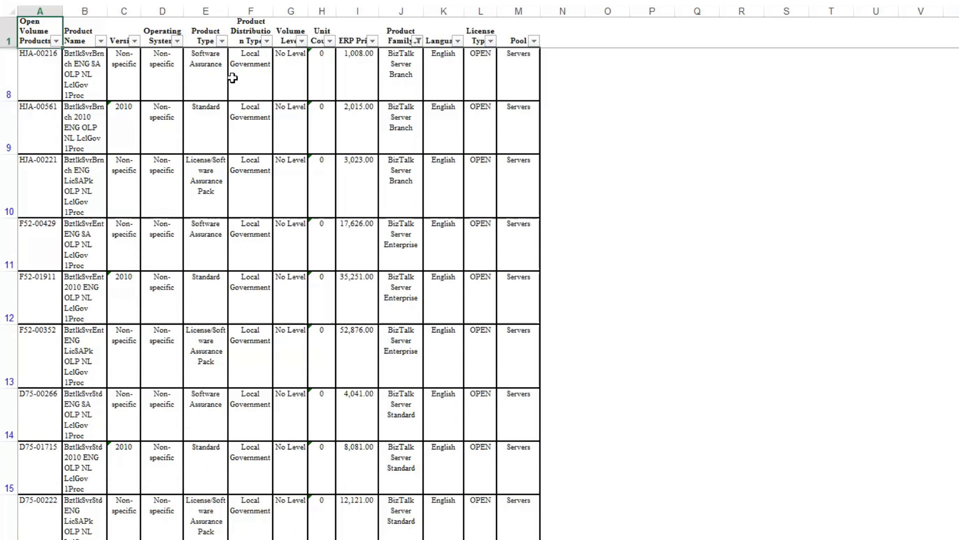
pyautogui.click(222, 40)
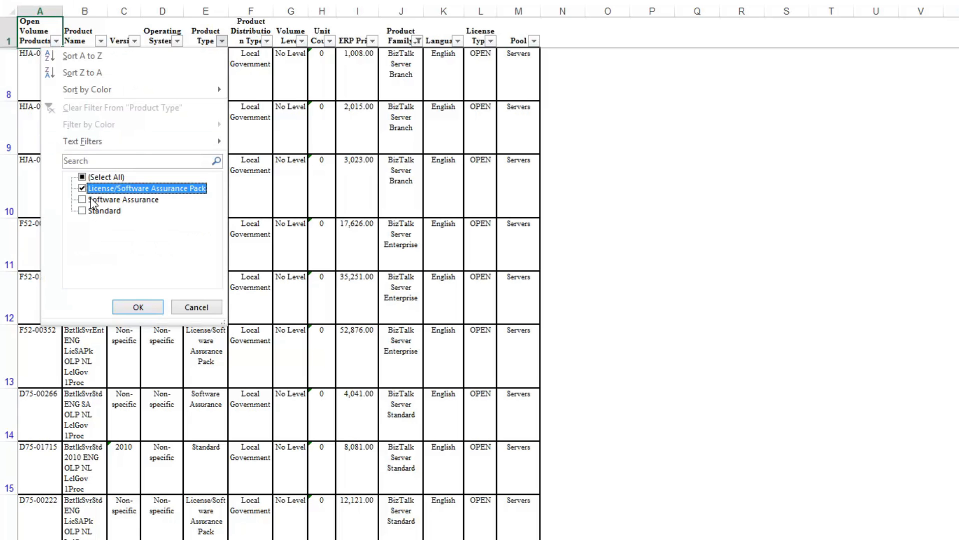
pyautogui.click(138, 307)
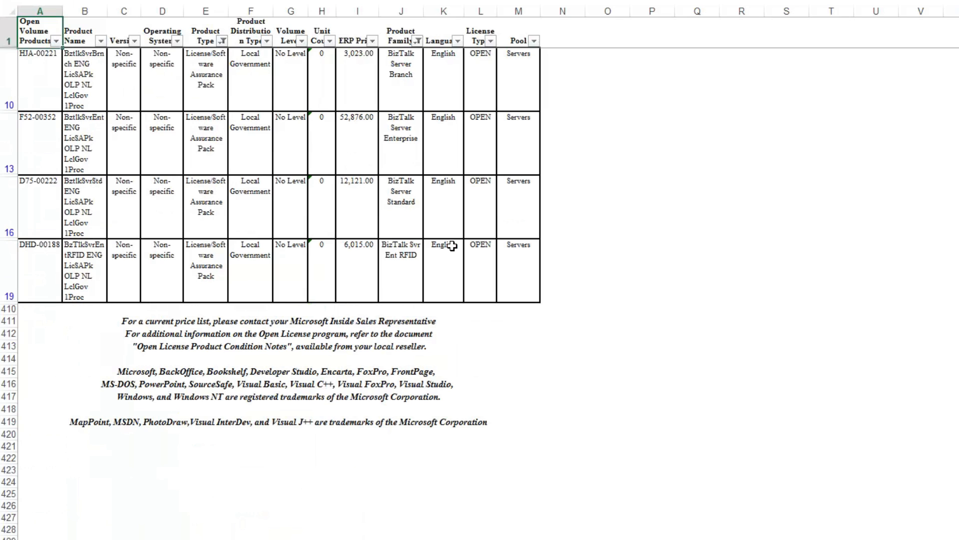
pyautogui.moveTo(345, 99)
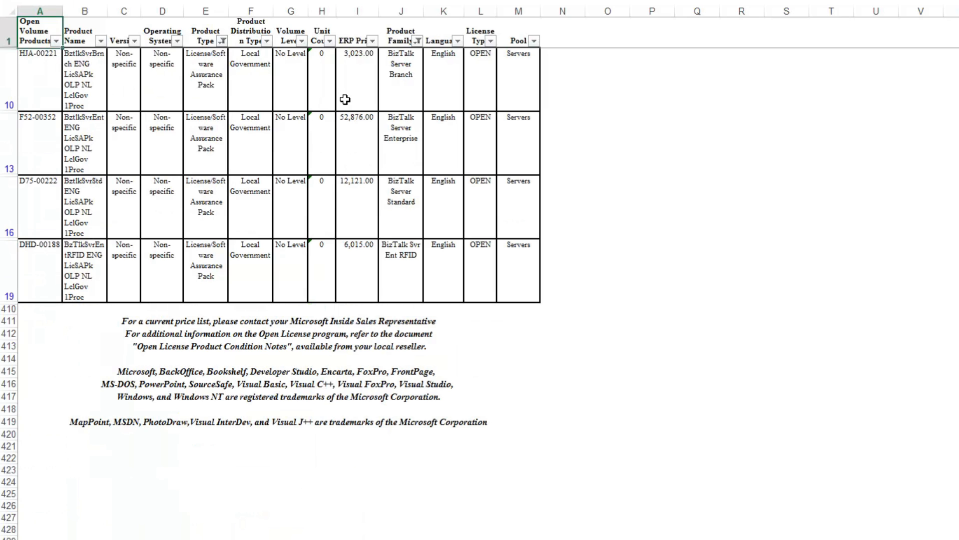
pyautogui.moveTo(191, 36)
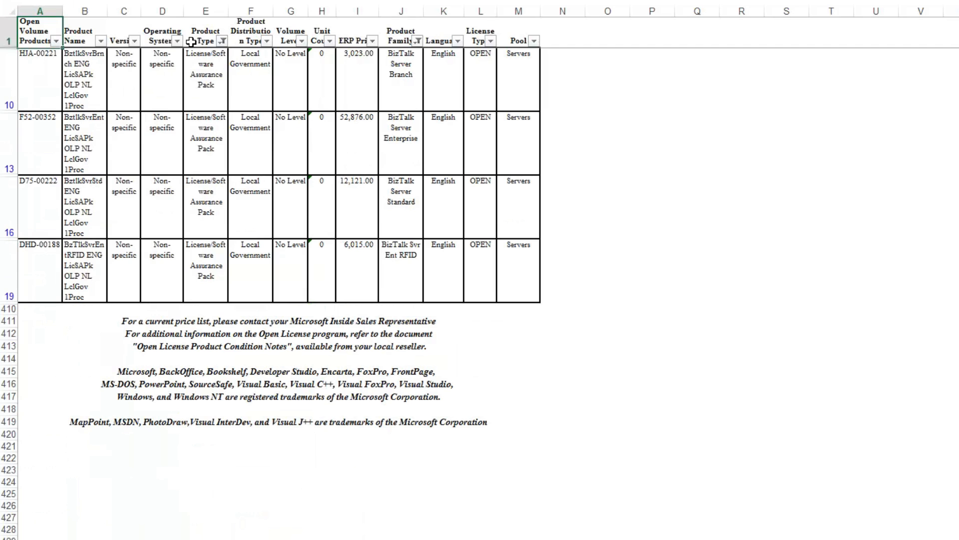
# - Clear the Product Type and Product Family filters so all rows show again
pyautogui.click(223, 41)
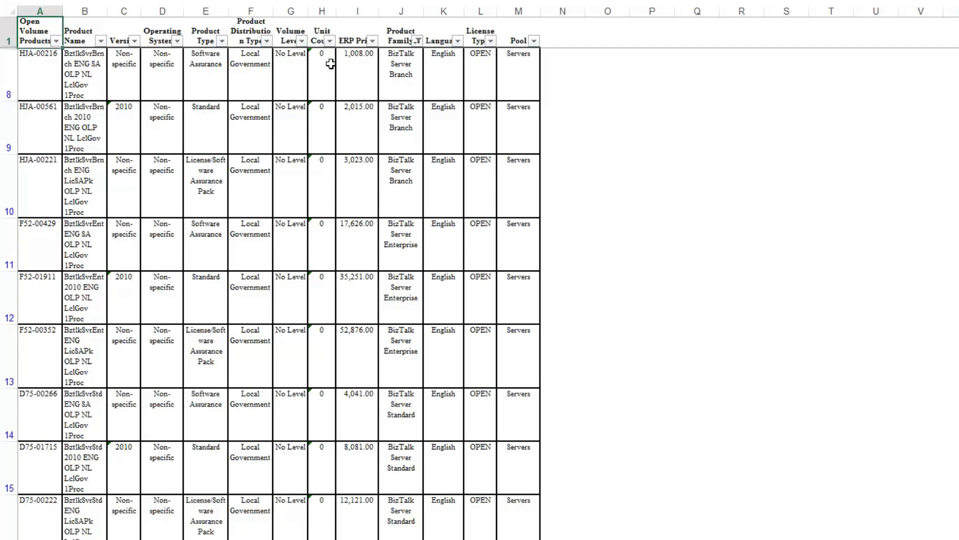
pyautogui.click(417, 41)
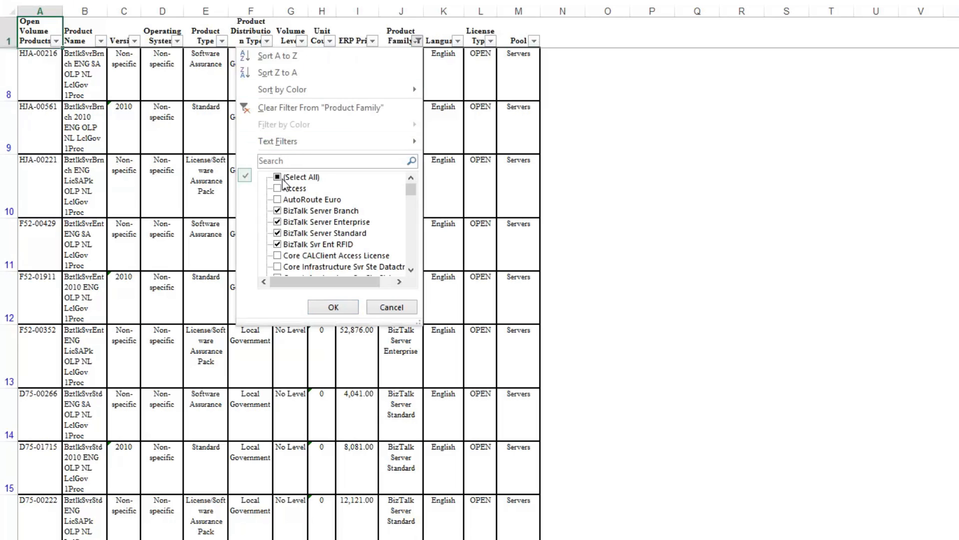
pyautogui.click(333, 307)
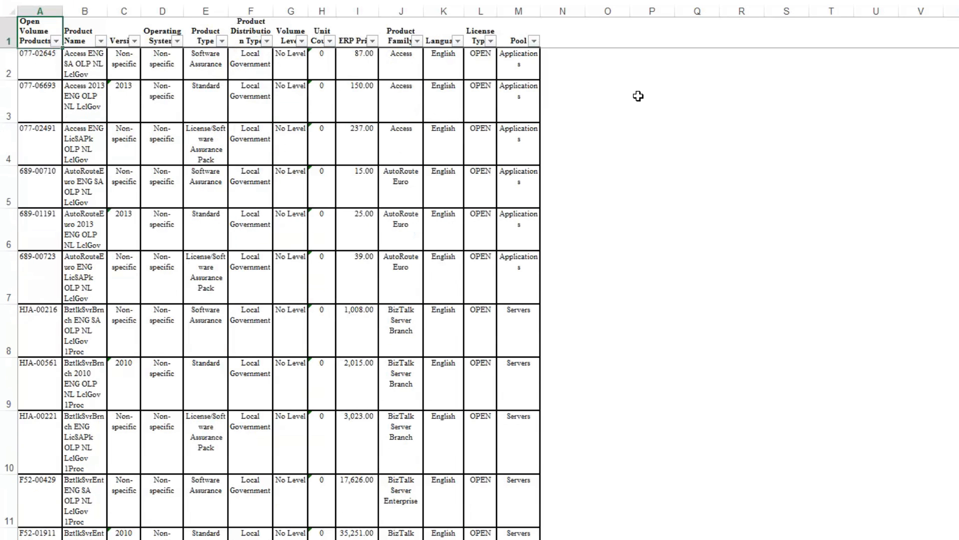